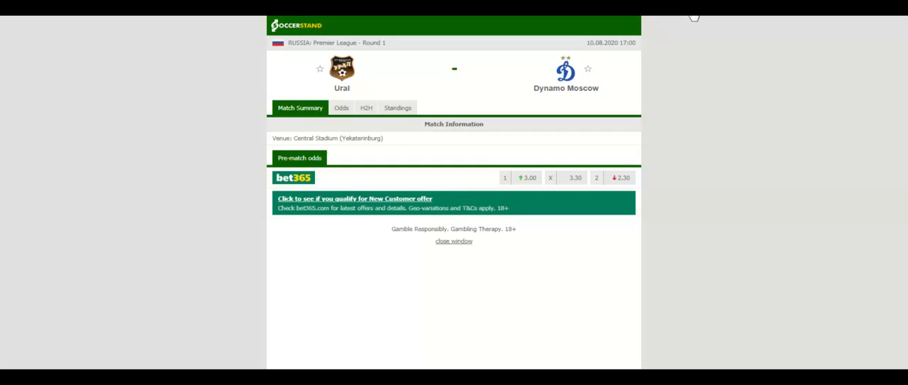
Show the Russian Premier League standings table for the Ural vs Dynamo Moscow match
click(397, 108)
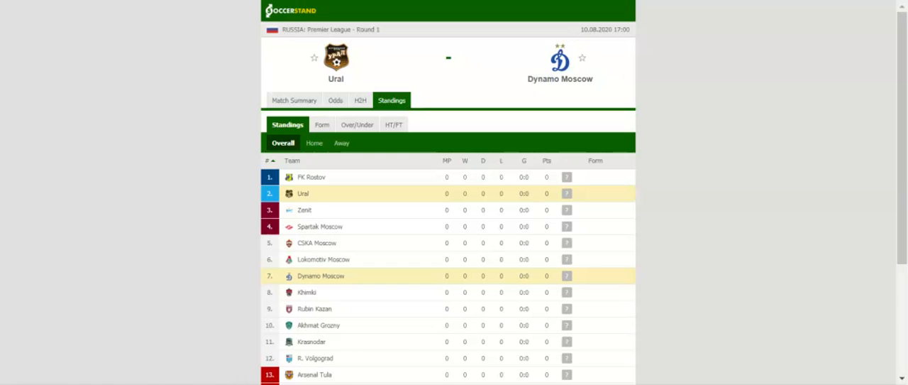
Review Ural's and Dynamo Moscow's head-to-head results, then show the bookmakers' 1X2 full-time odds
scroll(down, 3)
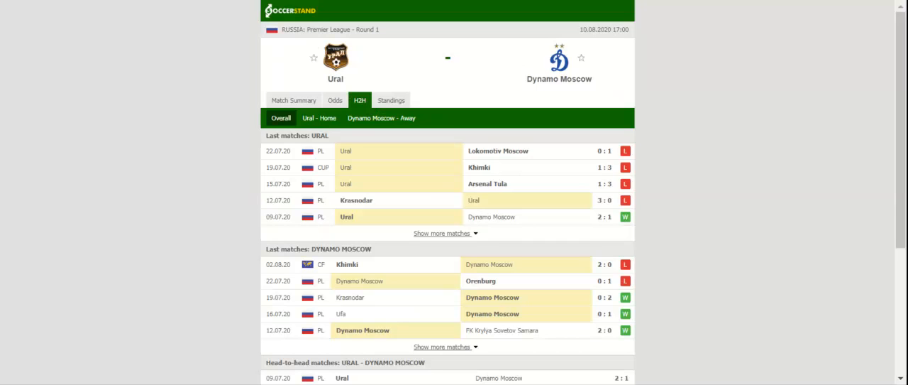
scroll(down, 3)
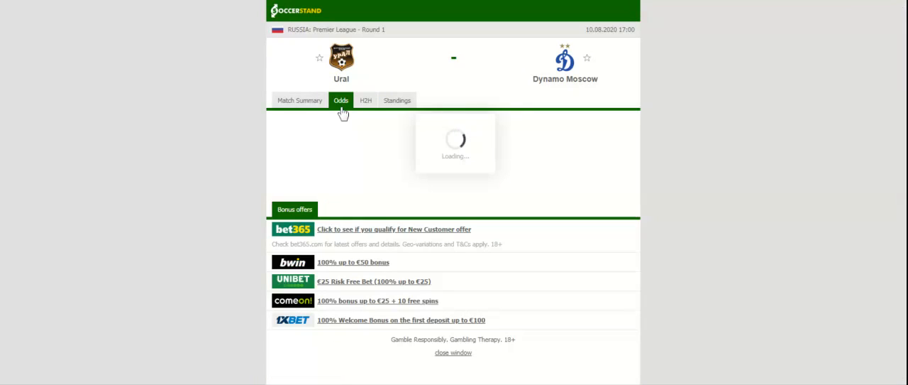
click(341, 99)
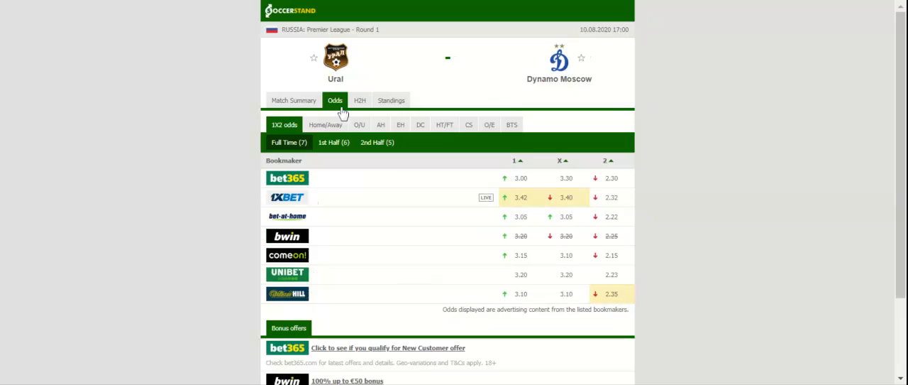